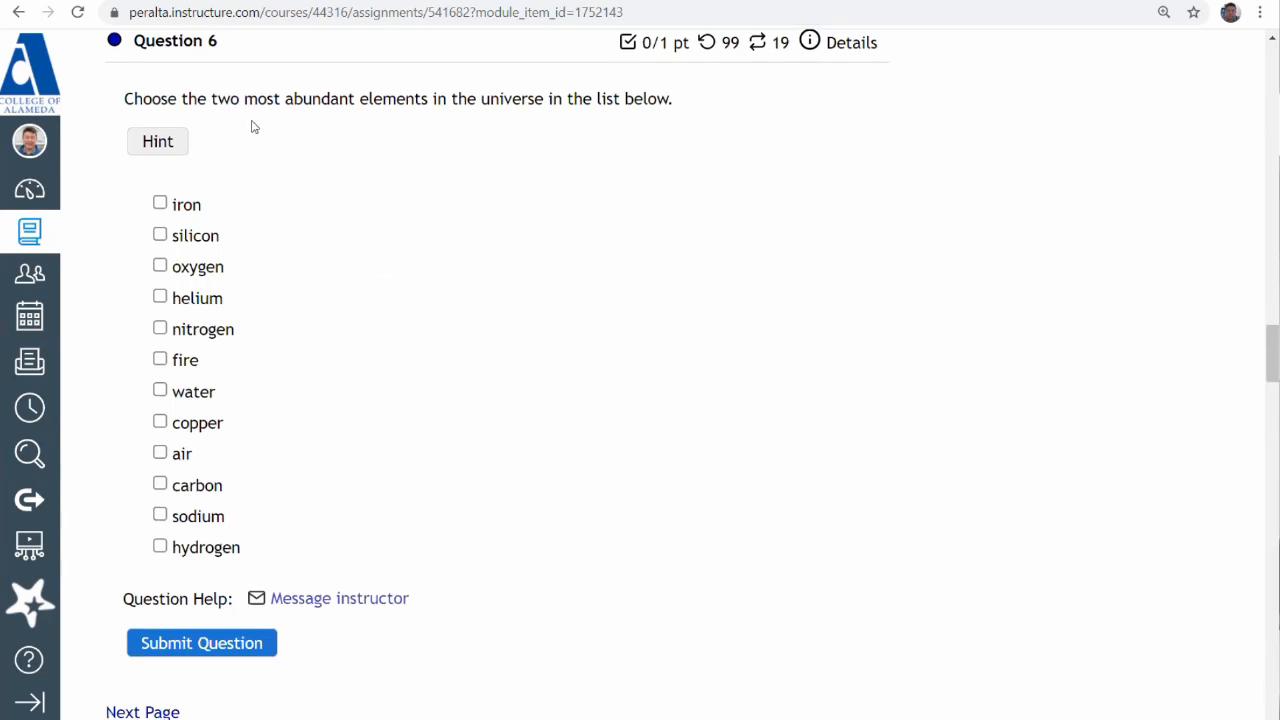
pyautogui.moveTo(172, 140)
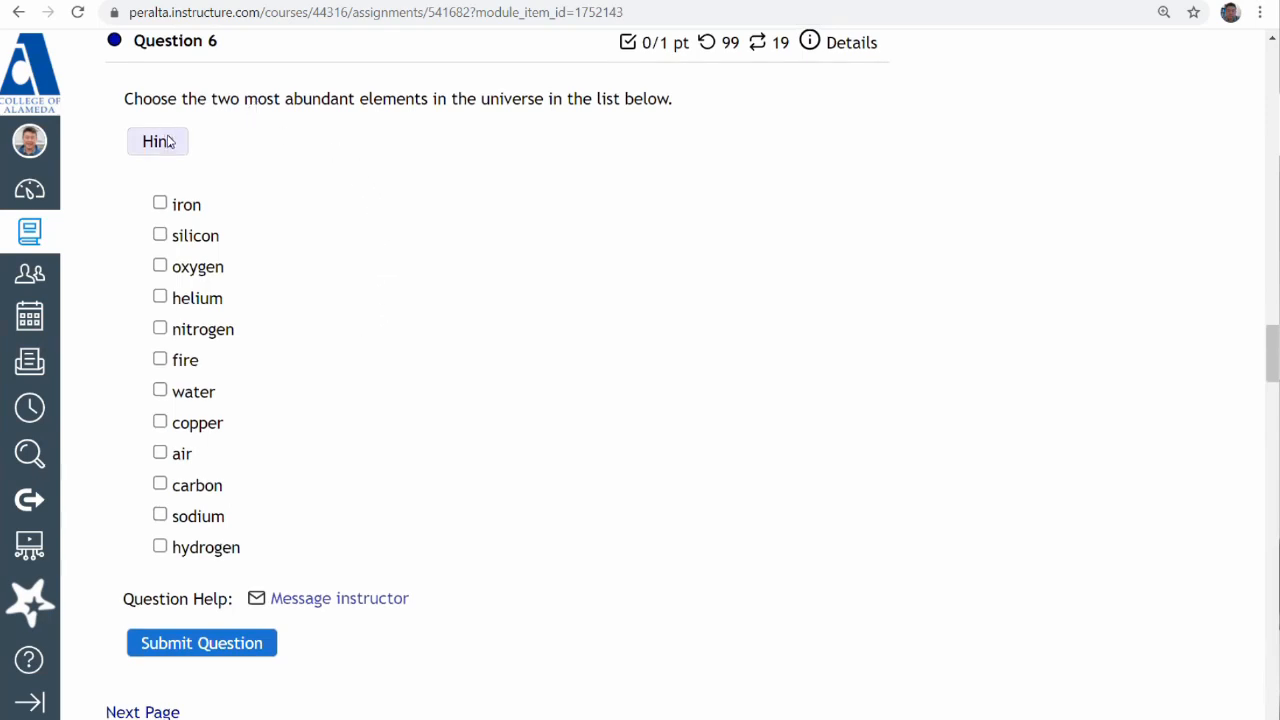
# Reveal the hint for question 6, pointing to Table 1.1 in Section 1.8
pyautogui.click(156, 140)
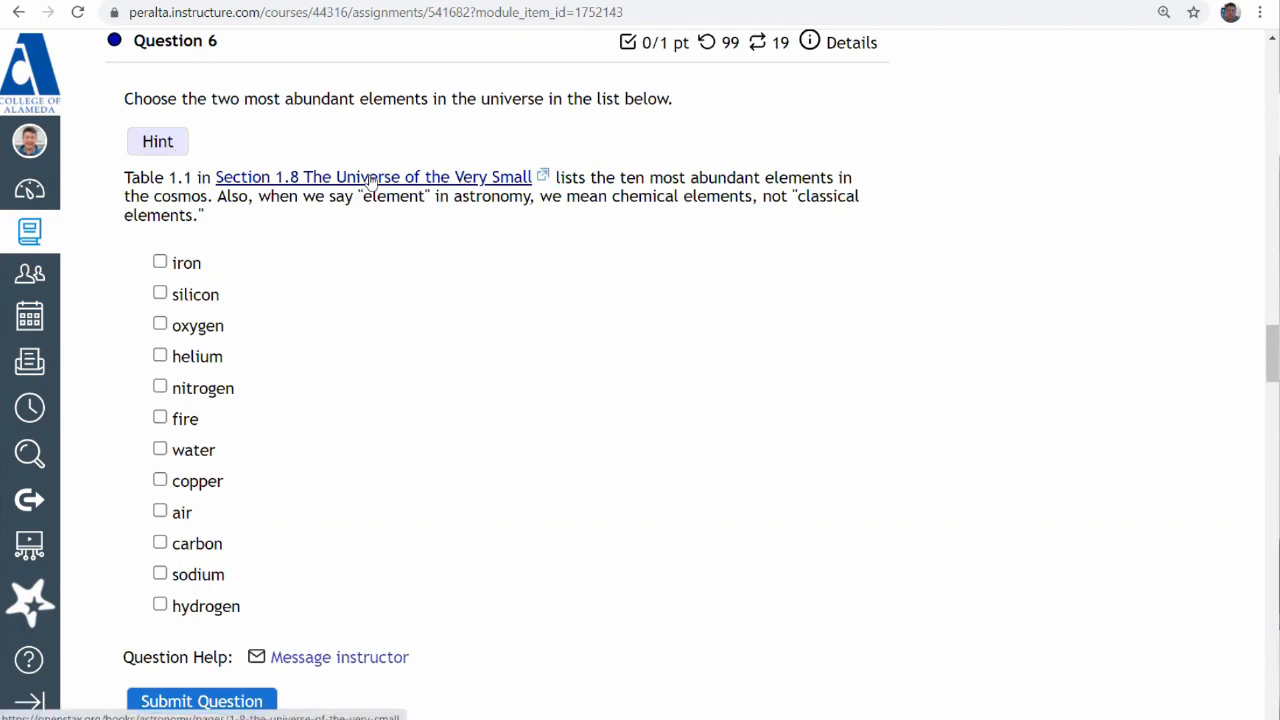
# Follow the hint link to OpenStax Section 1.8 and view the Cosmically Abundant Elements table
pyautogui.click(376, 176)
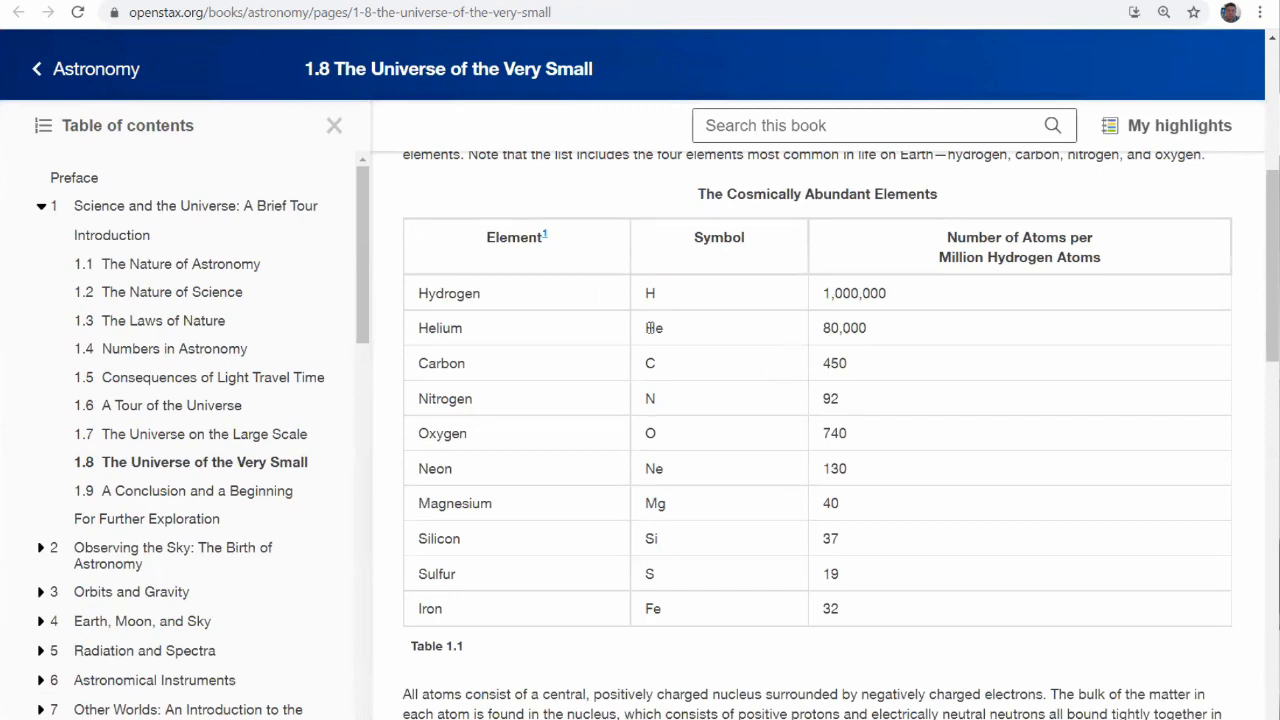
pyautogui.doubleClick(448, 292)
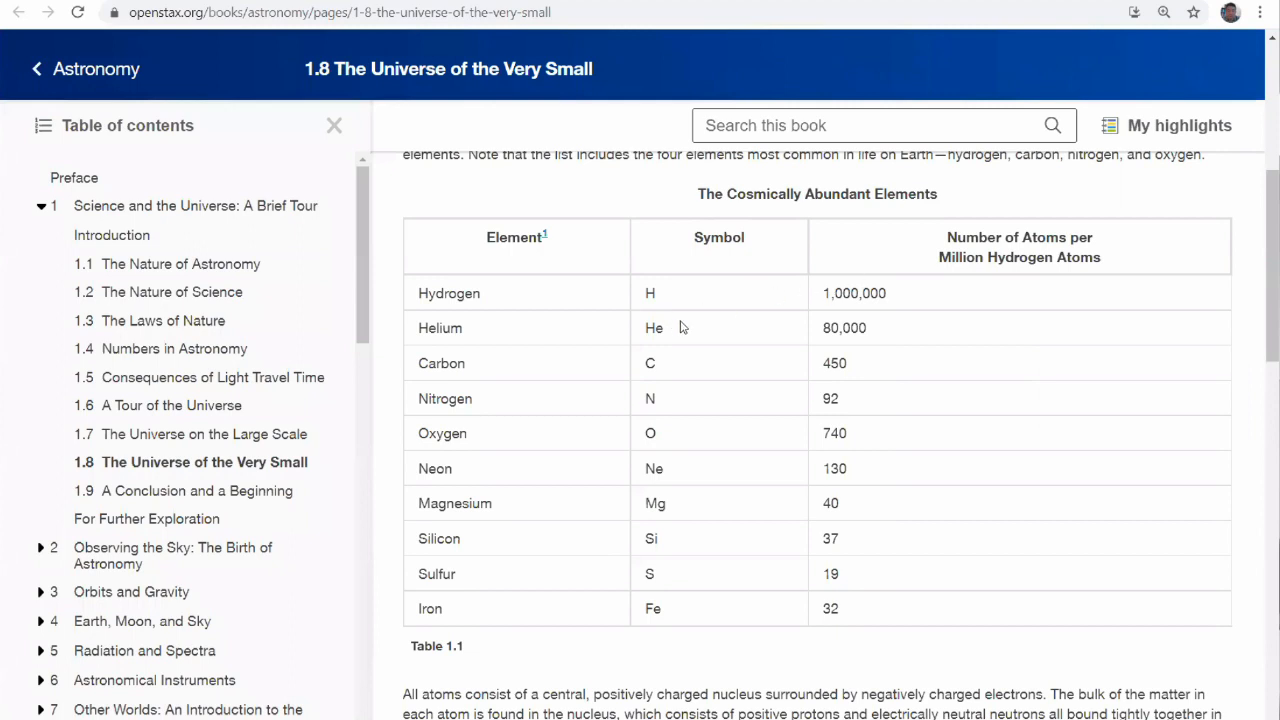
pyautogui.moveTo(496, 340)
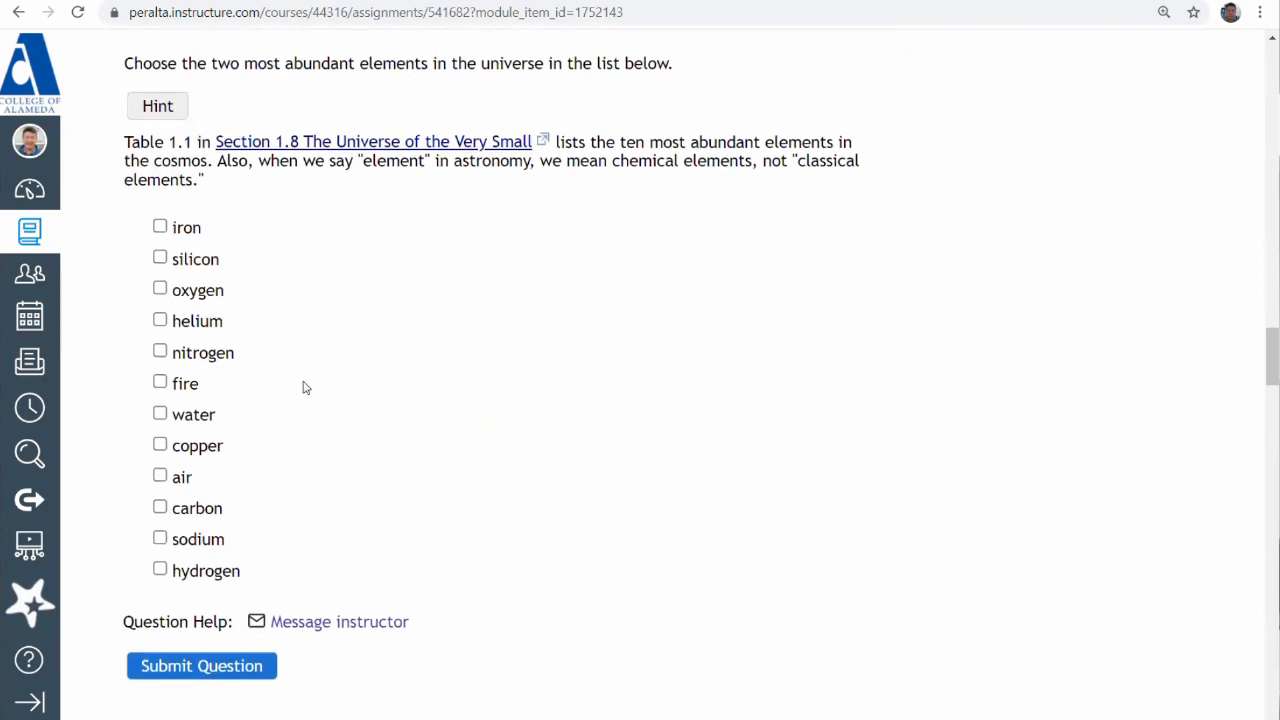
pyautogui.moveTo(150, 480)
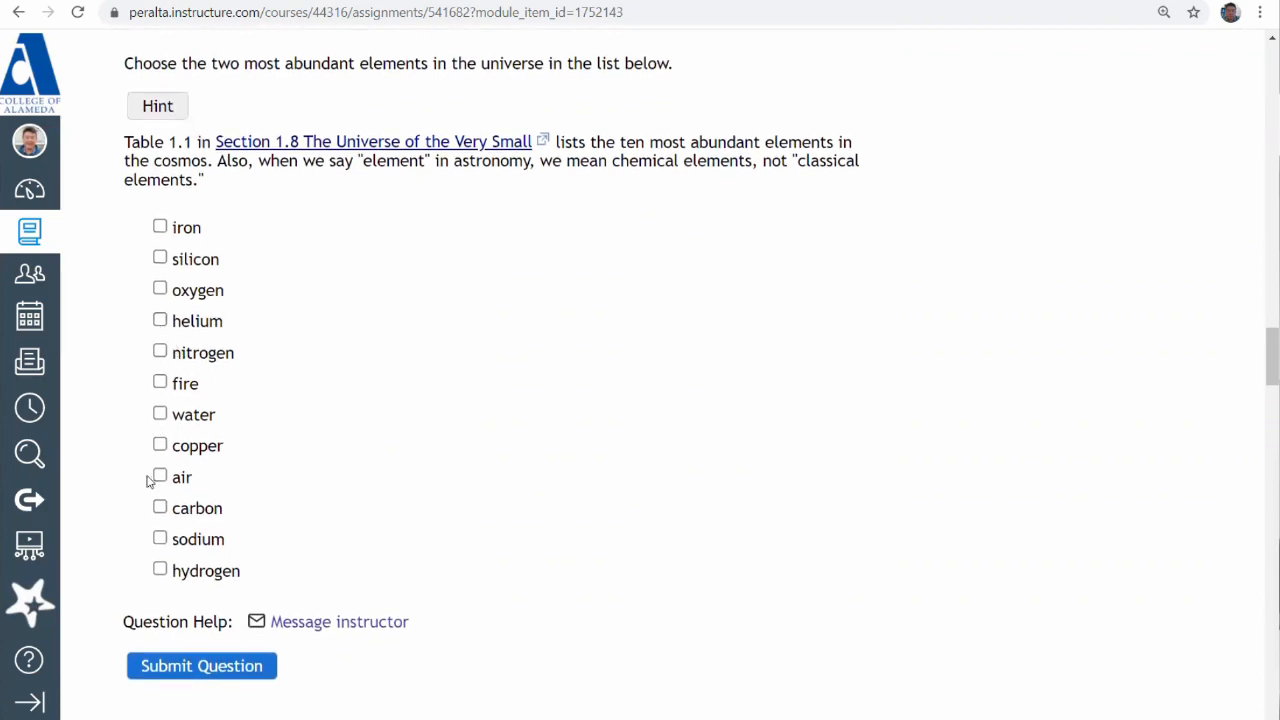
# Check hydrogen and helium as the answers to question 6 and submit for scoring
pyautogui.click(160, 568)
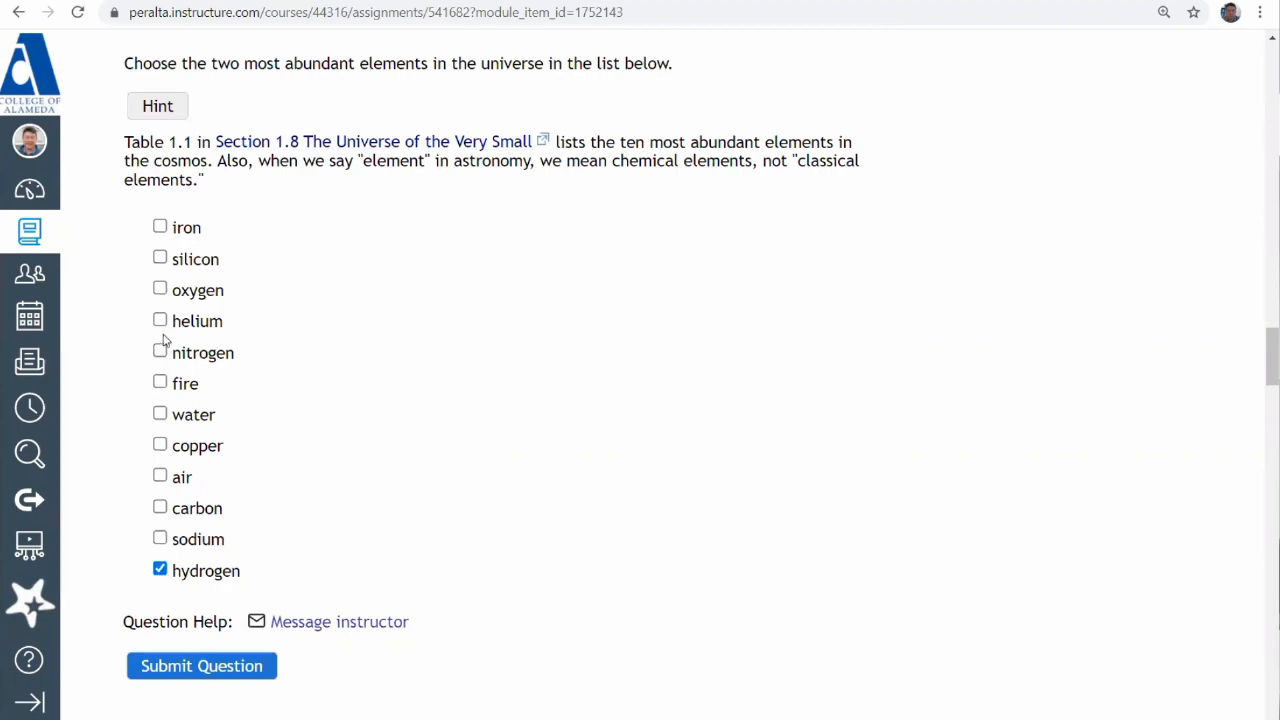
pyautogui.click(200, 664)
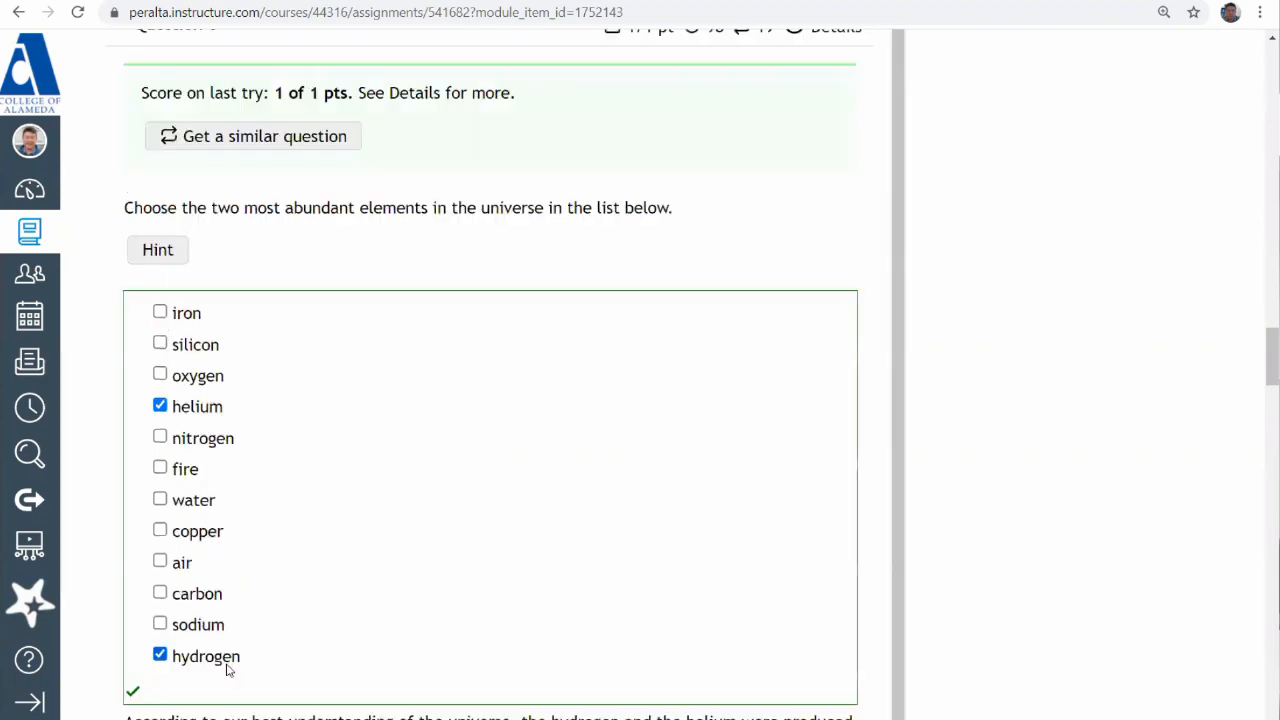
pyautogui.scroll(-3)
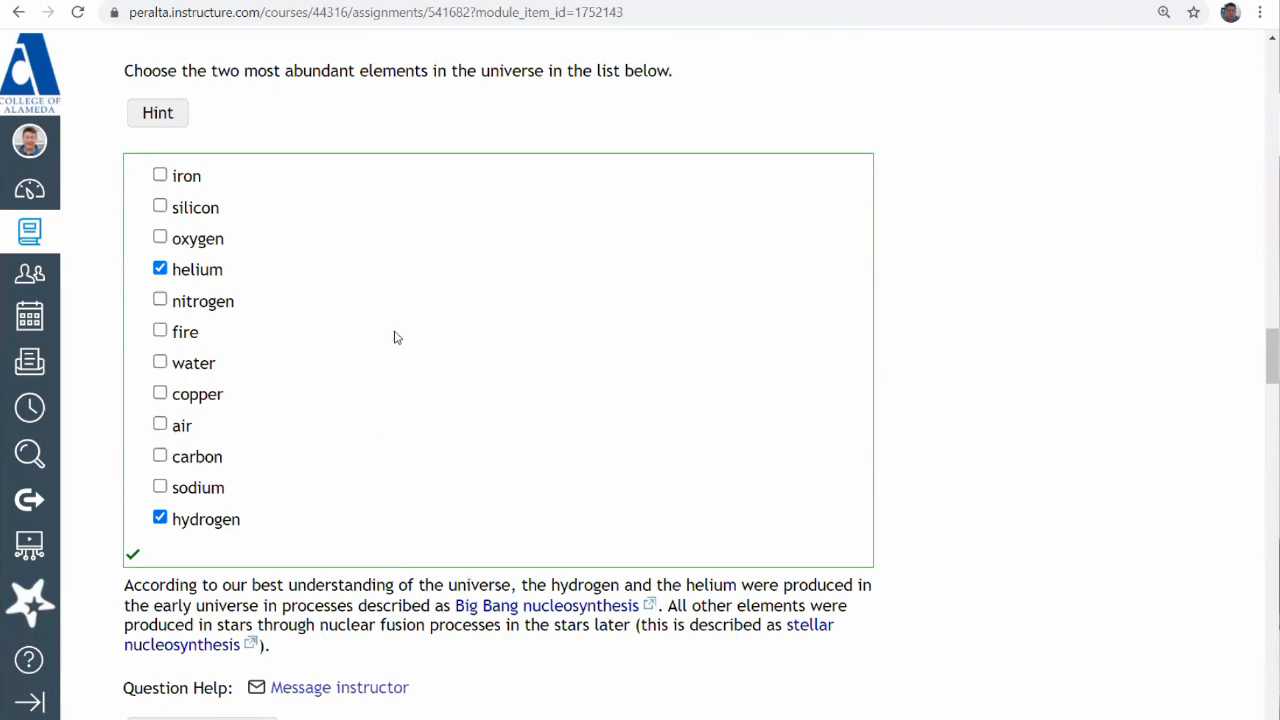
pyautogui.moveTo(178, 142)
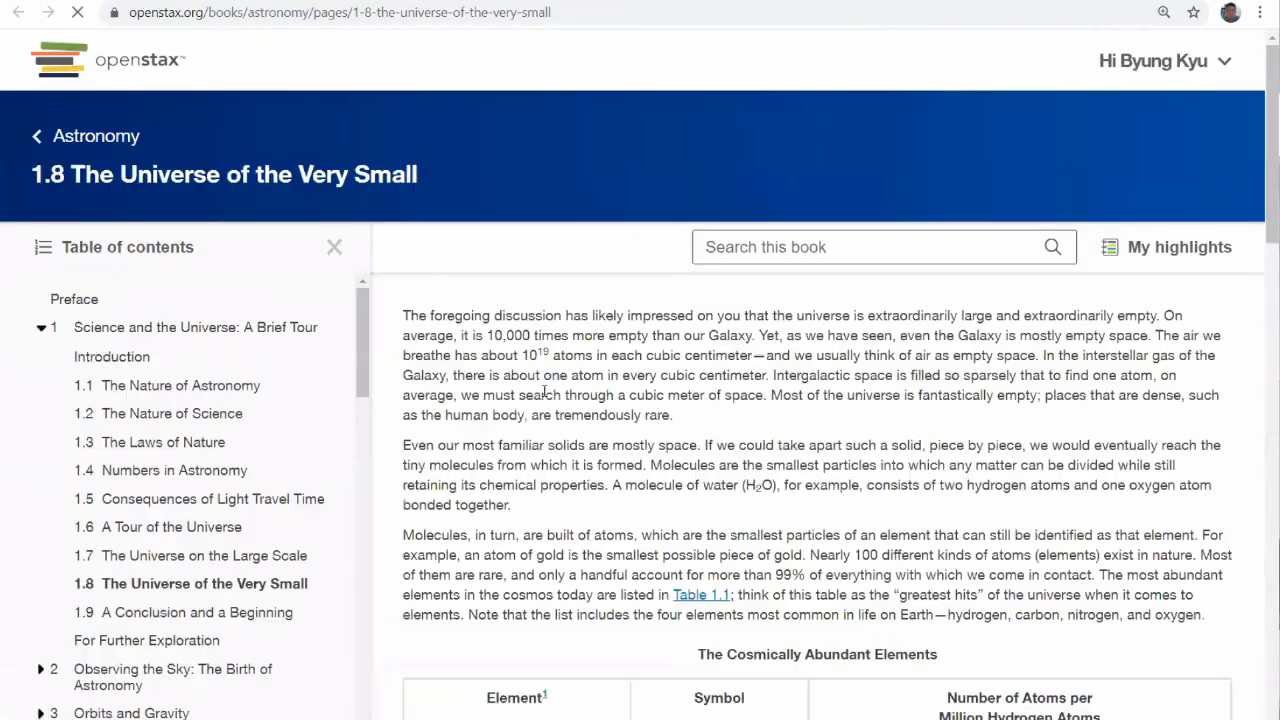
# Scroll the OpenStax Section 1.8 page back down to Table 1.1
pyautogui.scroll(-3)
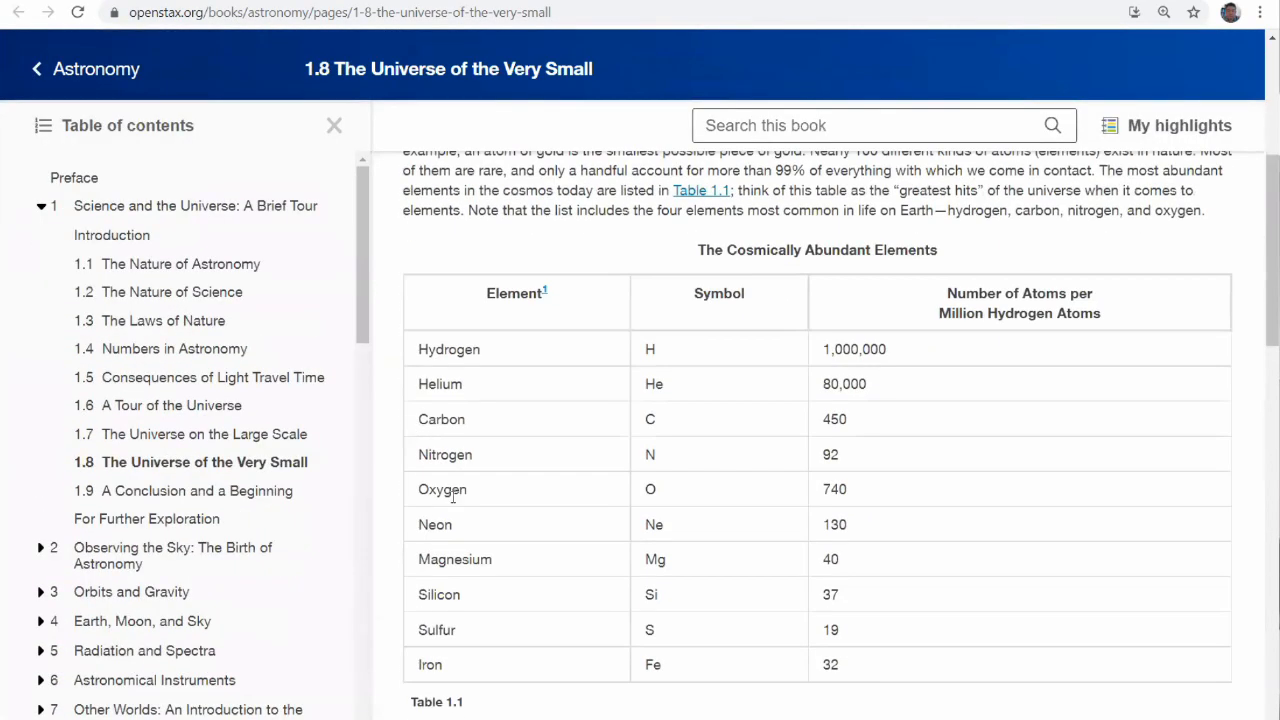
pyautogui.scroll(-3)
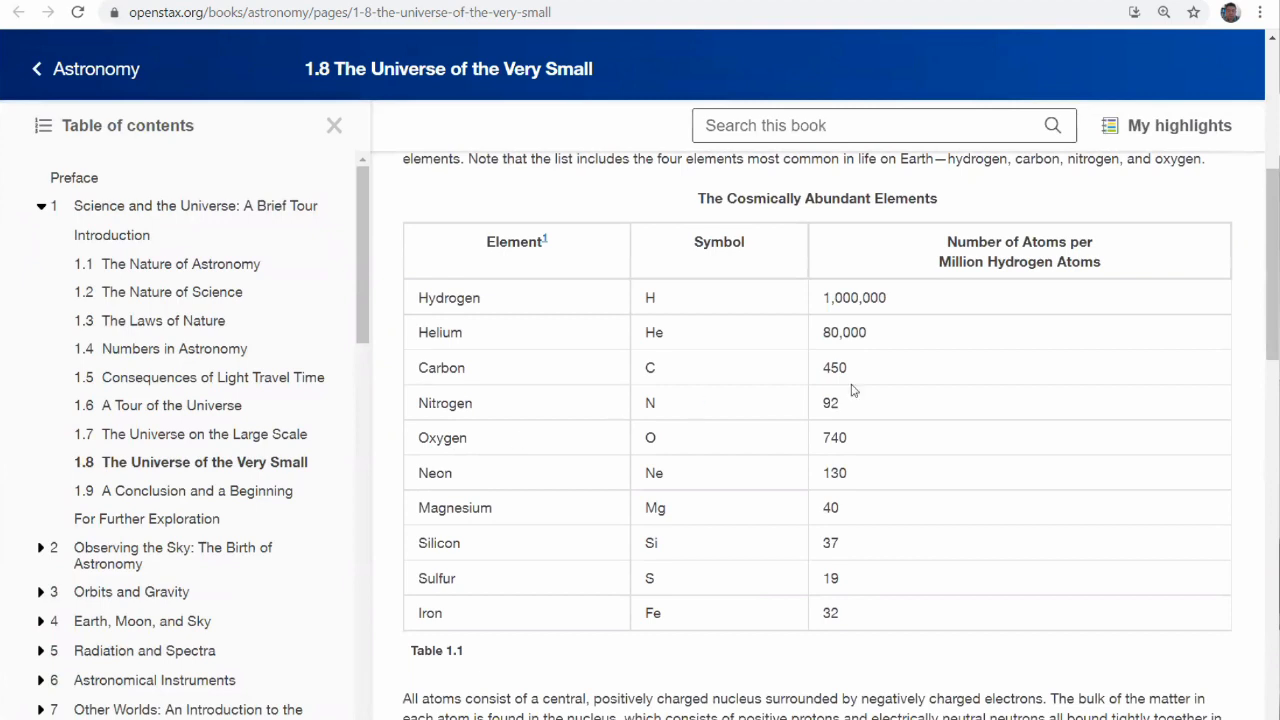